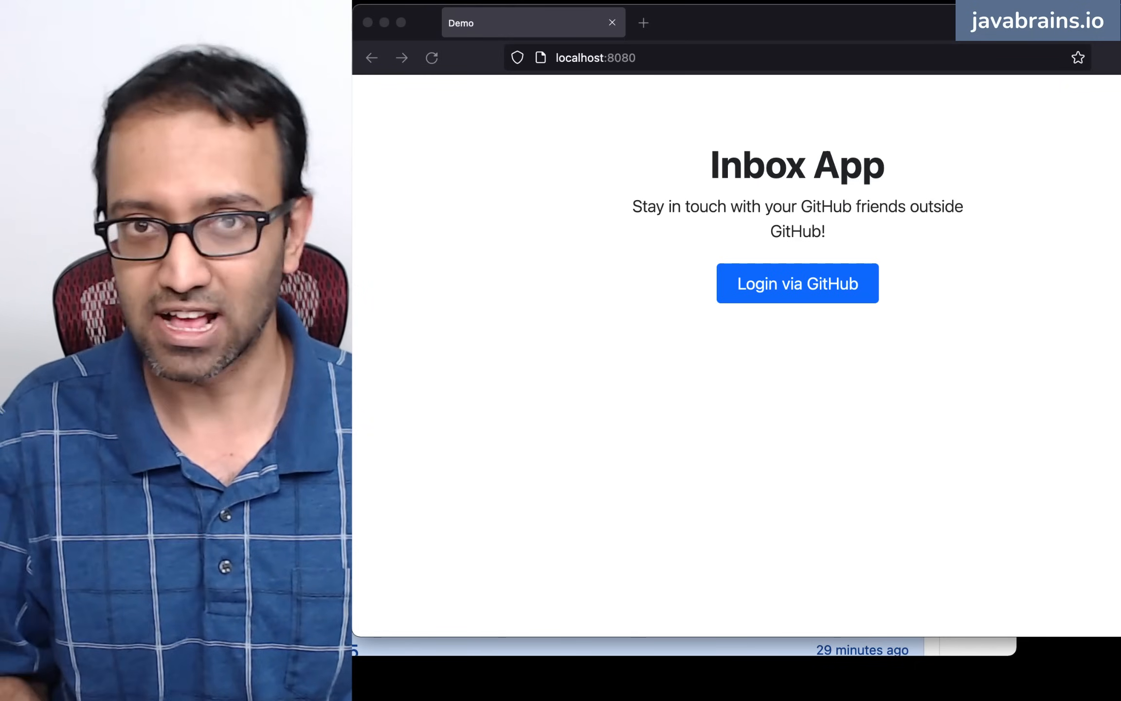
# - Sign in with GitHub to reach the Inbox with 10 unread Hello messages
pyautogui.click(797, 283)
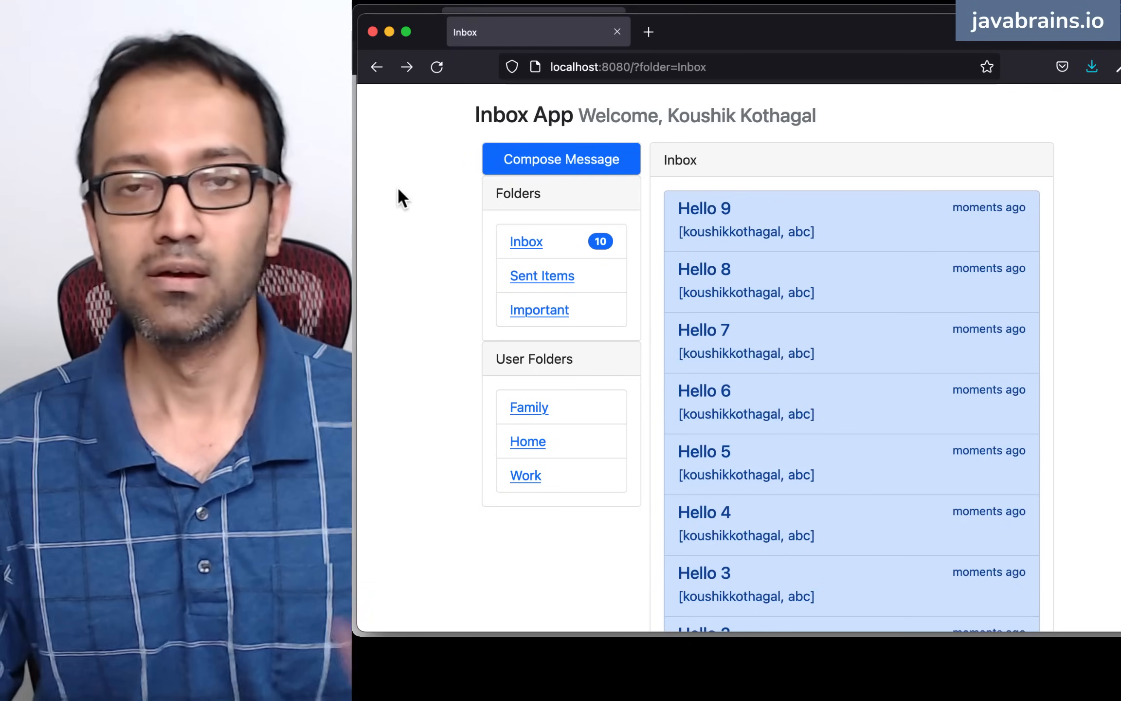
pyautogui.moveTo(471, 244)
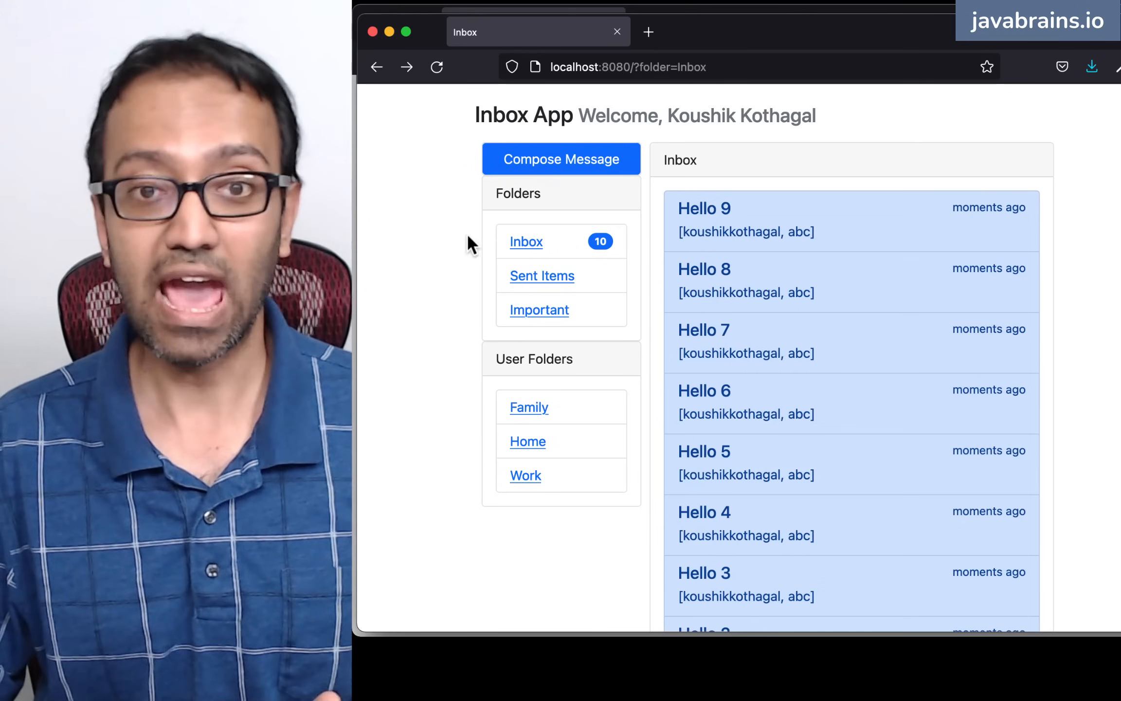
pyautogui.moveTo(483, 250)
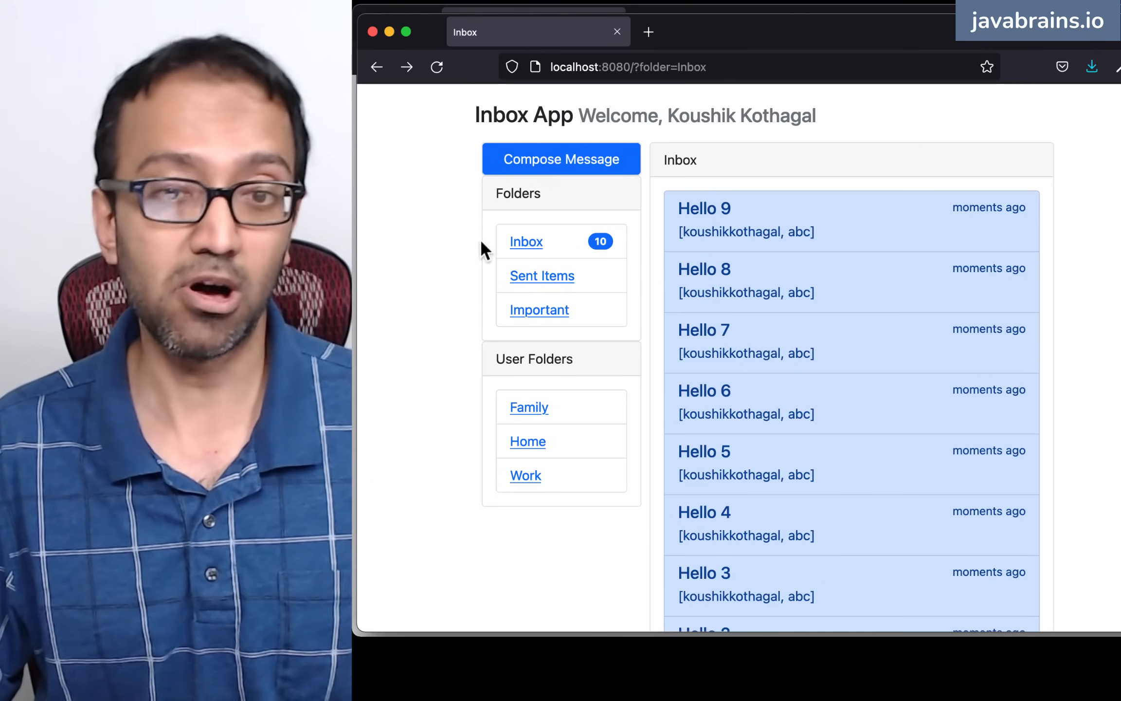
pyautogui.moveTo(538, 306)
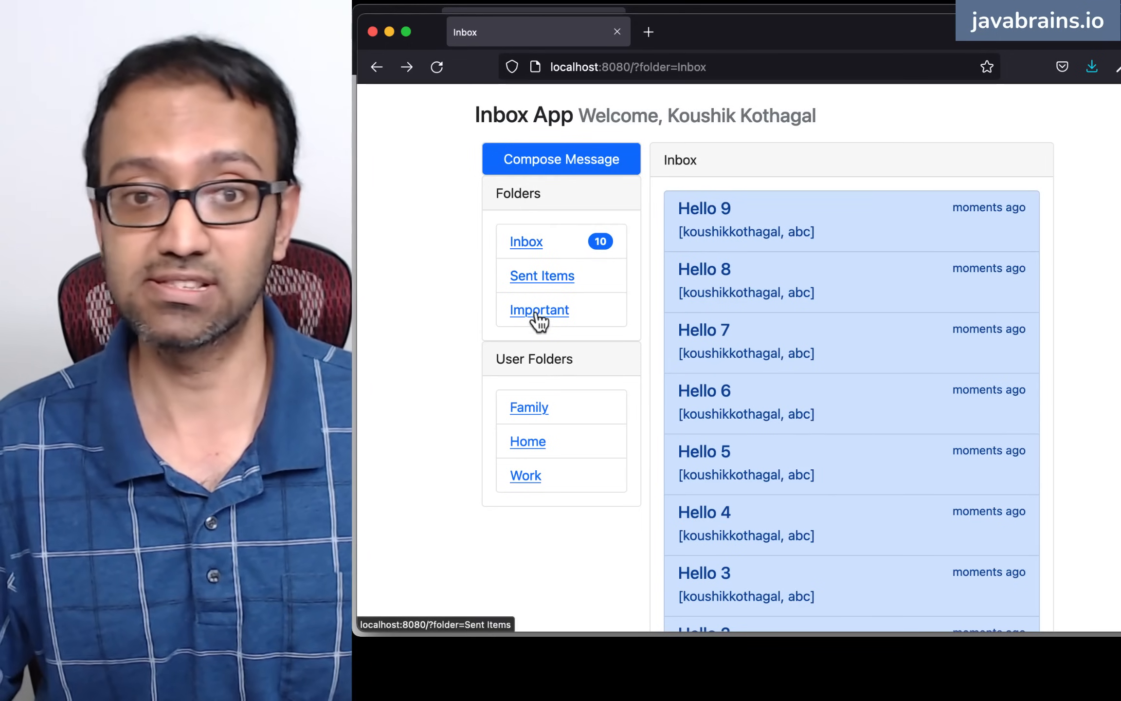
pyautogui.moveTo(512, 359)
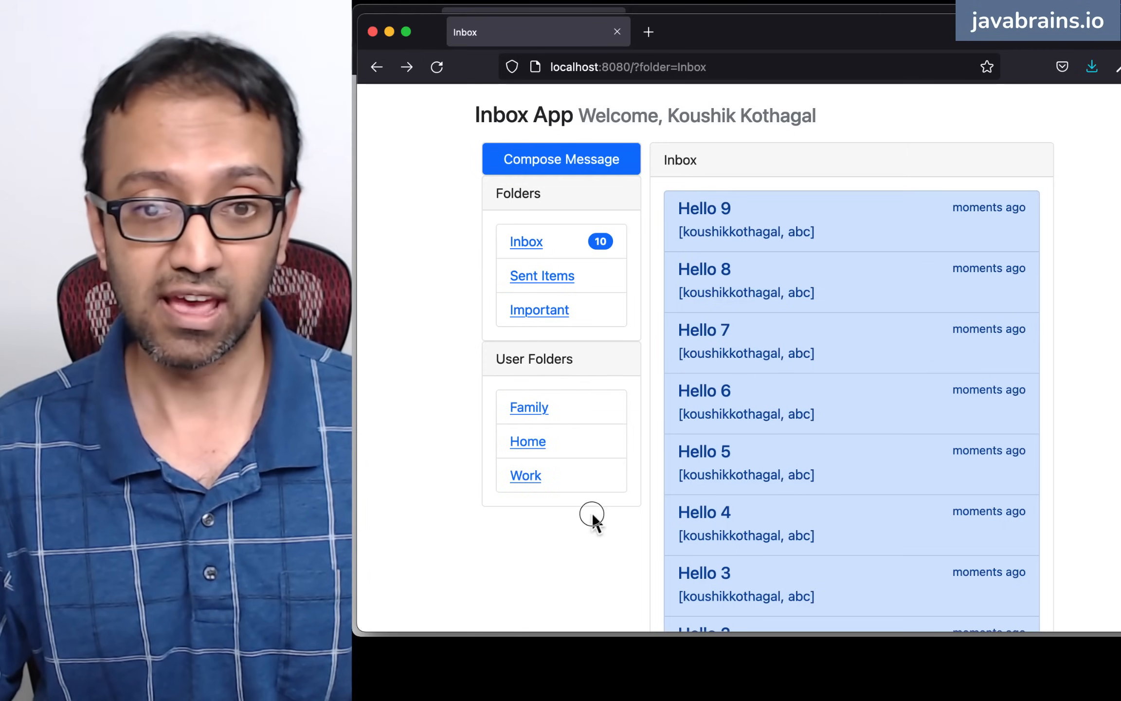
pyautogui.moveTo(673, 297)
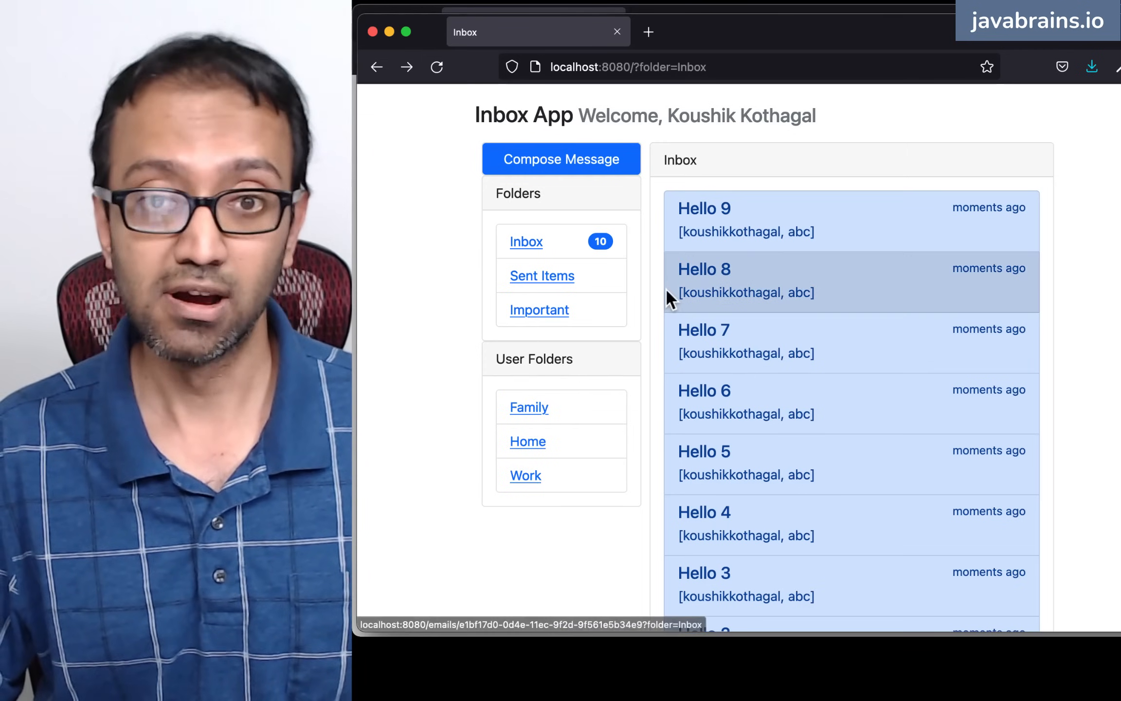
pyautogui.moveTo(744, 459)
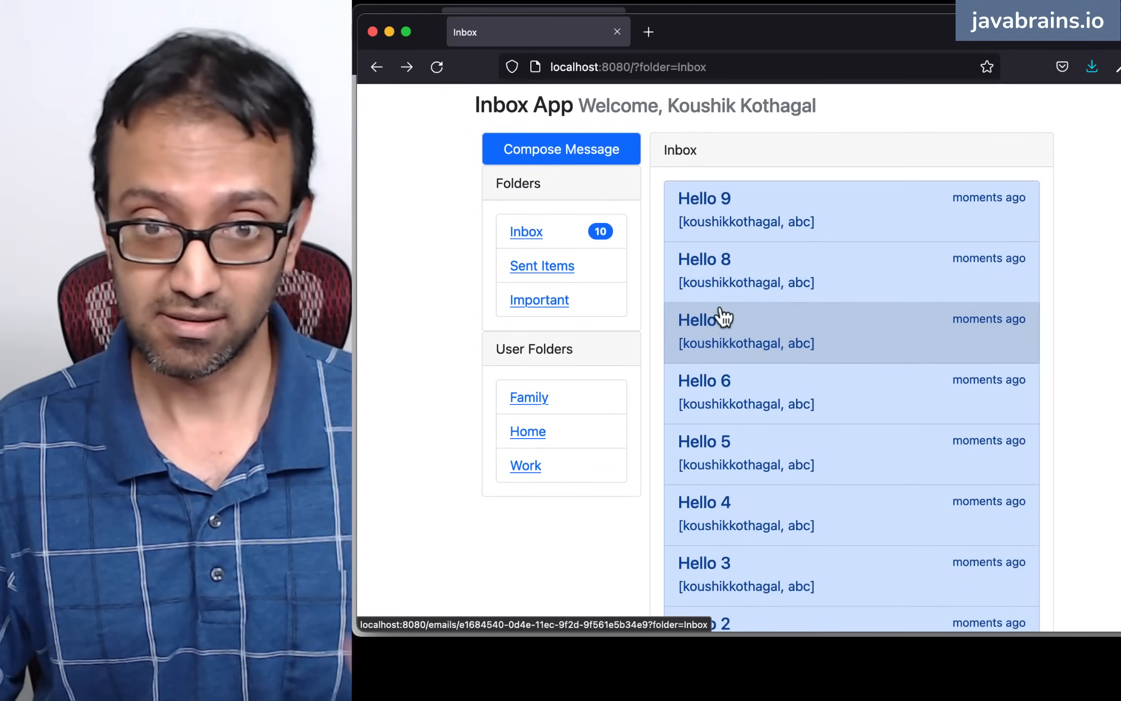
pyautogui.moveTo(824, 423)
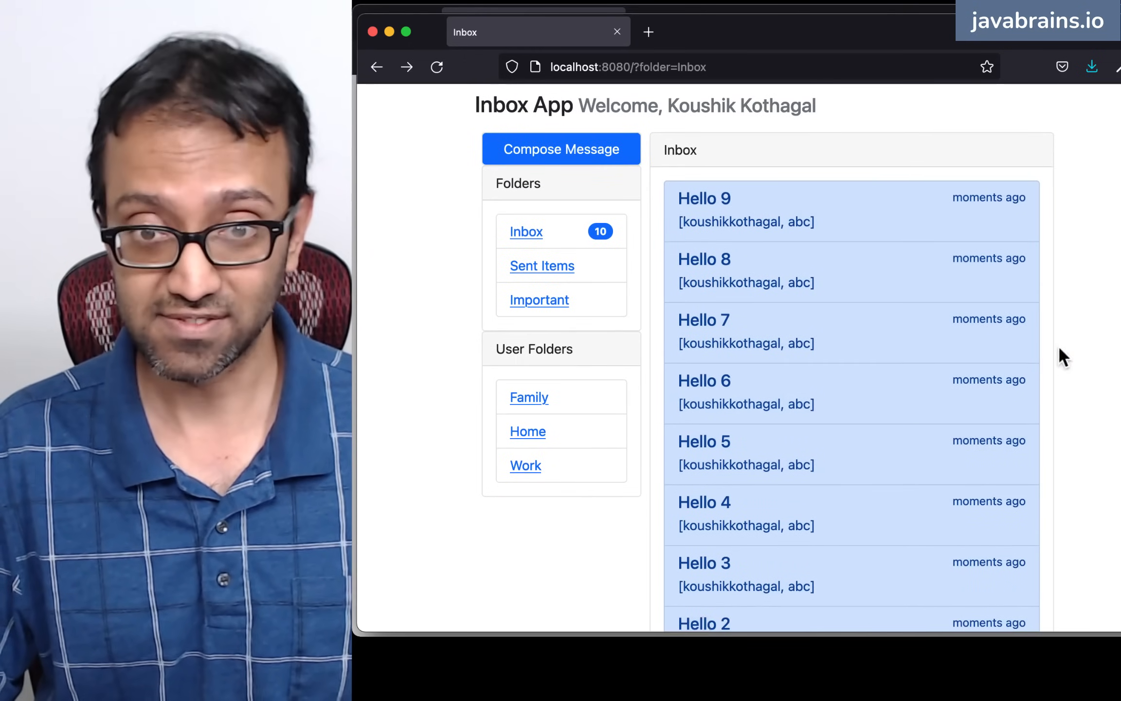
pyautogui.moveTo(697, 218)
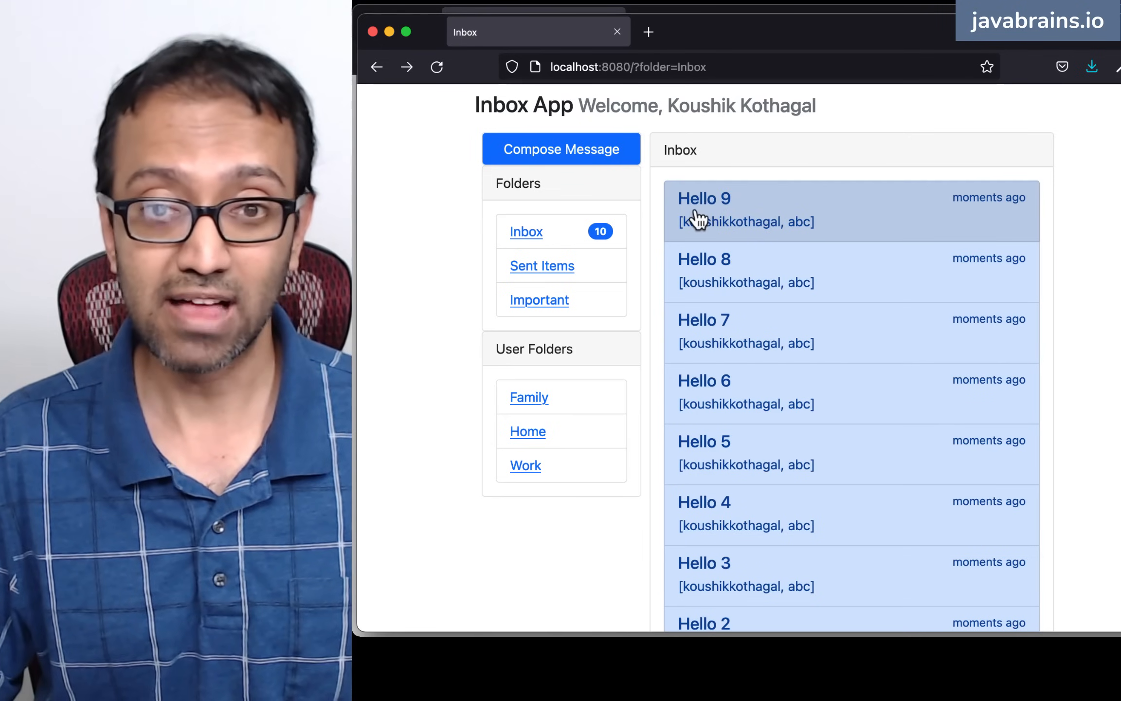
pyautogui.moveTo(719, 233)
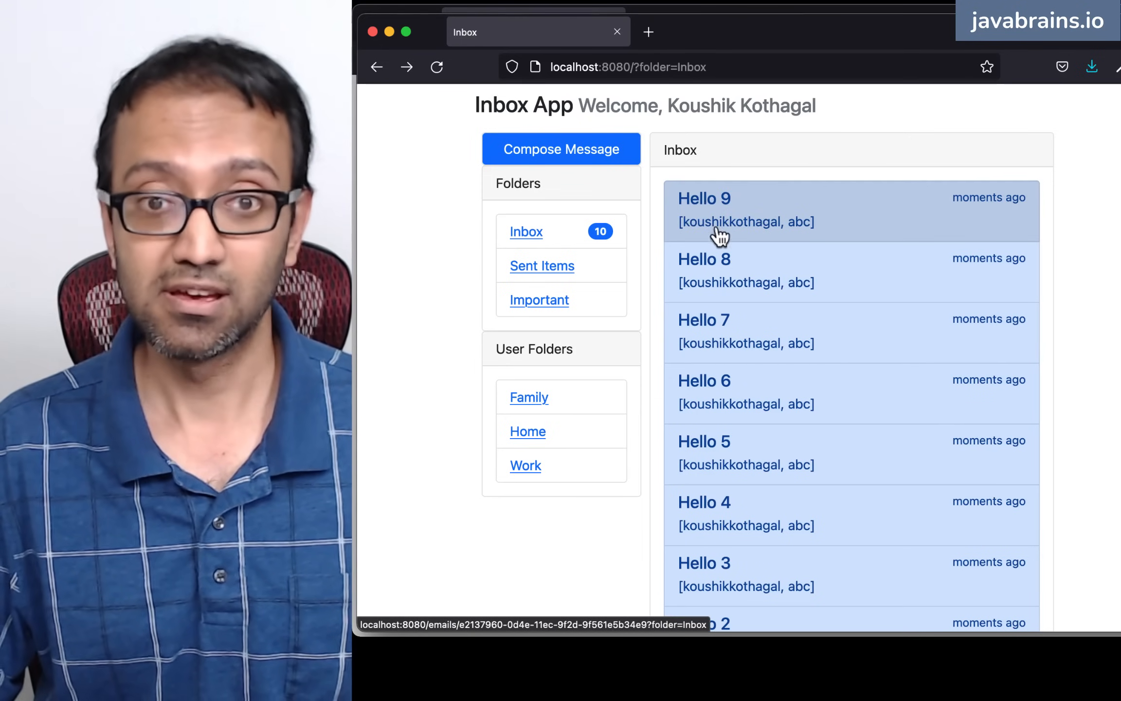
pyautogui.moveTo(974, 205)
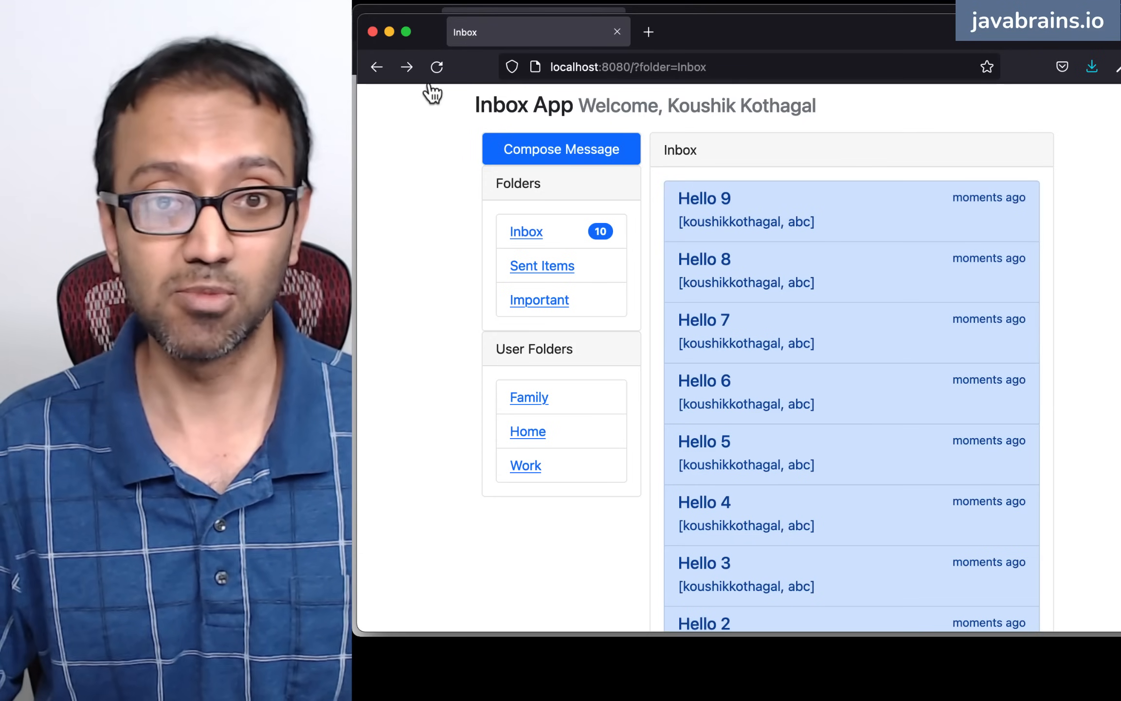
pyautogui.moveTo(766, 224)
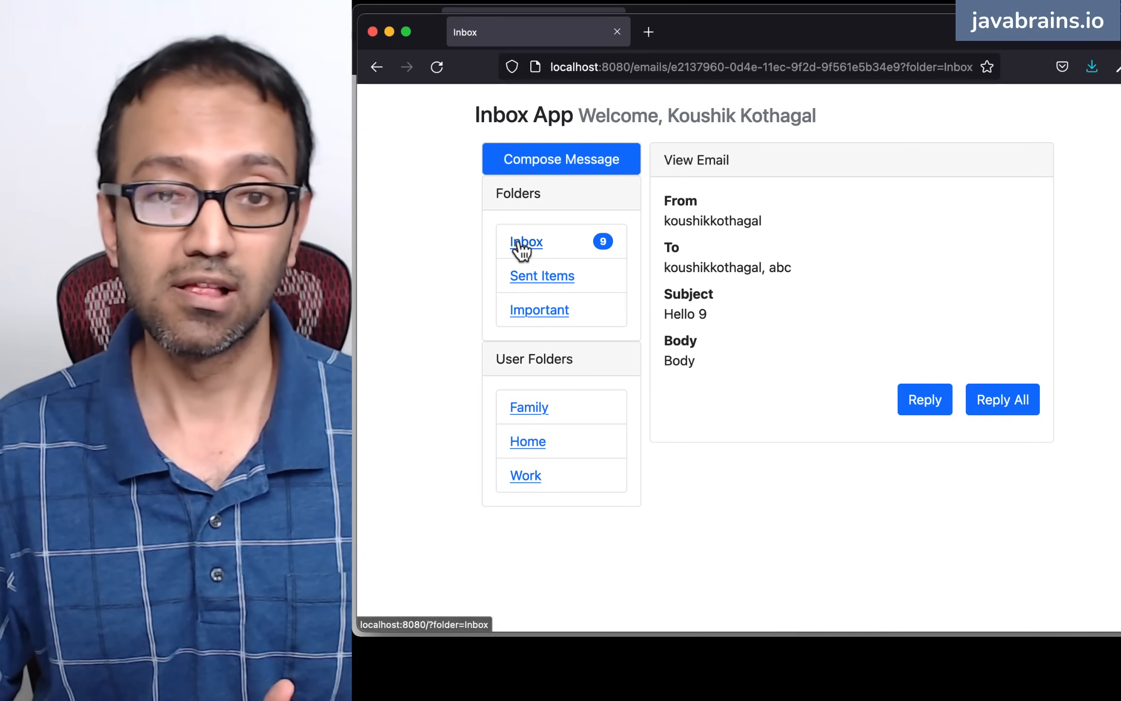
# - Return to the Inbox list and open the Hello 8 message
pyautogui.click(526, 242)
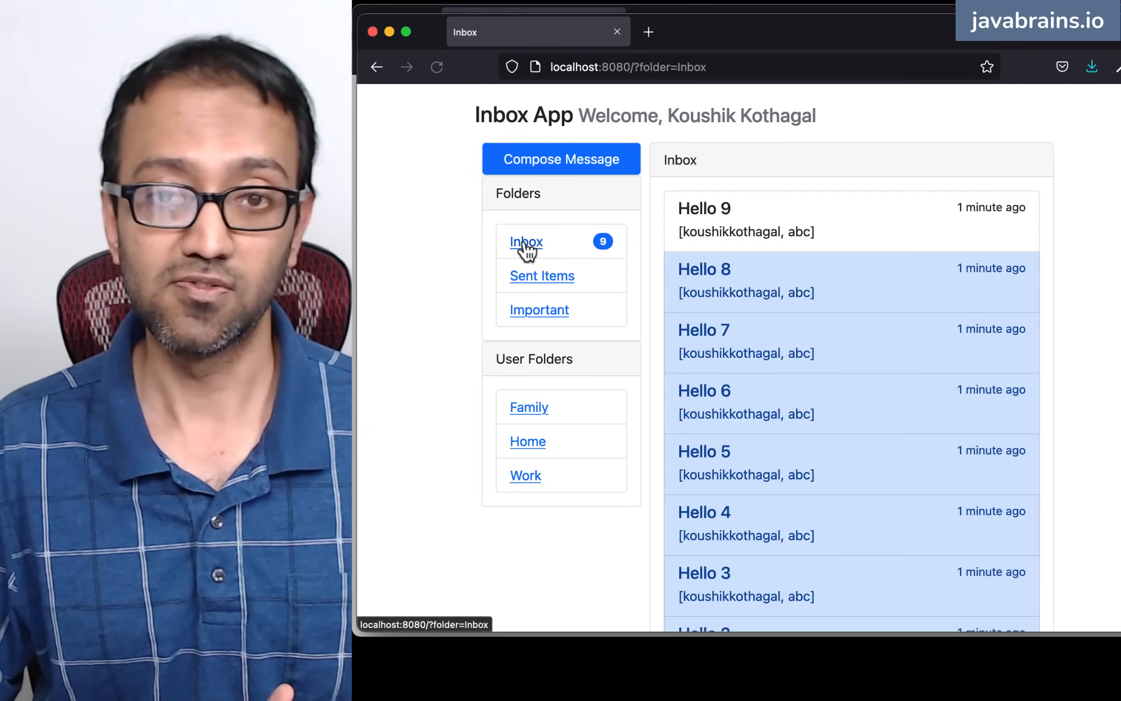
pyautogui.moveTo(808, 244)
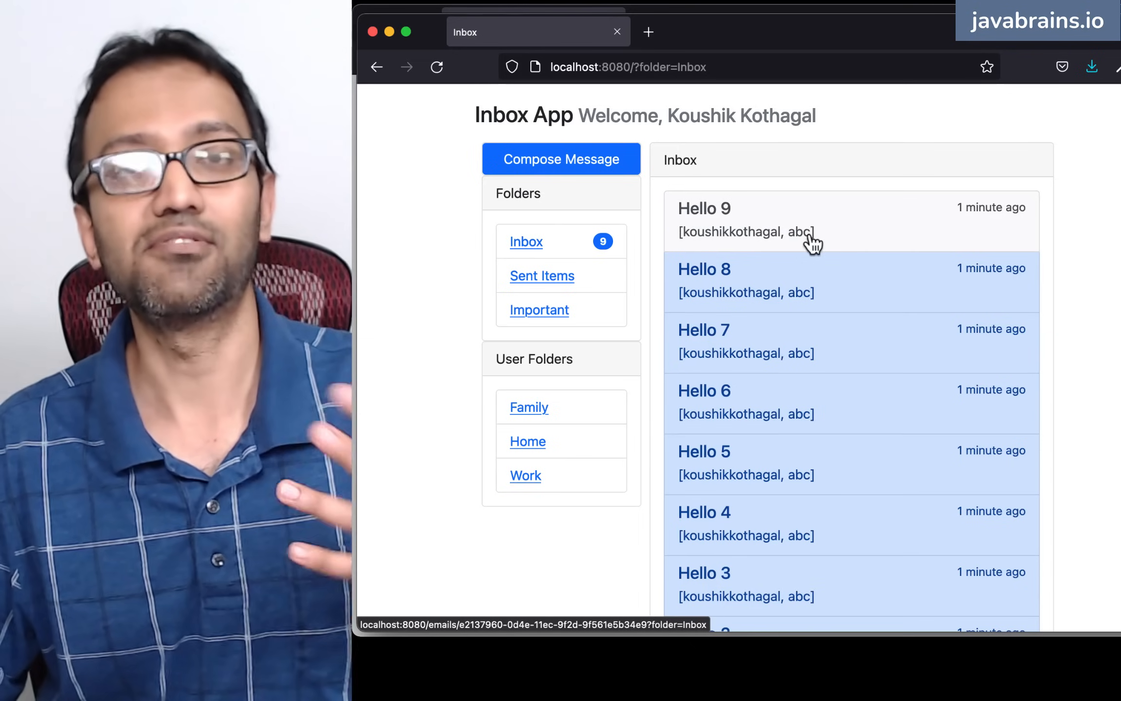
pyautogui.moveTo(818, 236)
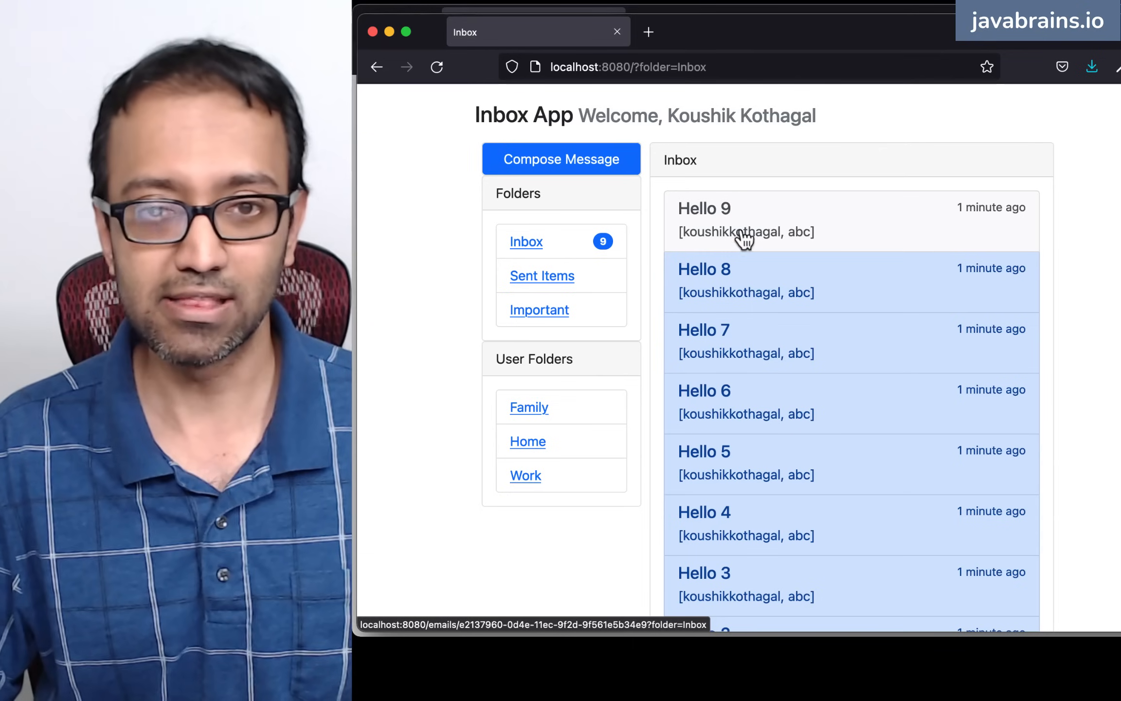
pyautogui.moveTo(593, 258)
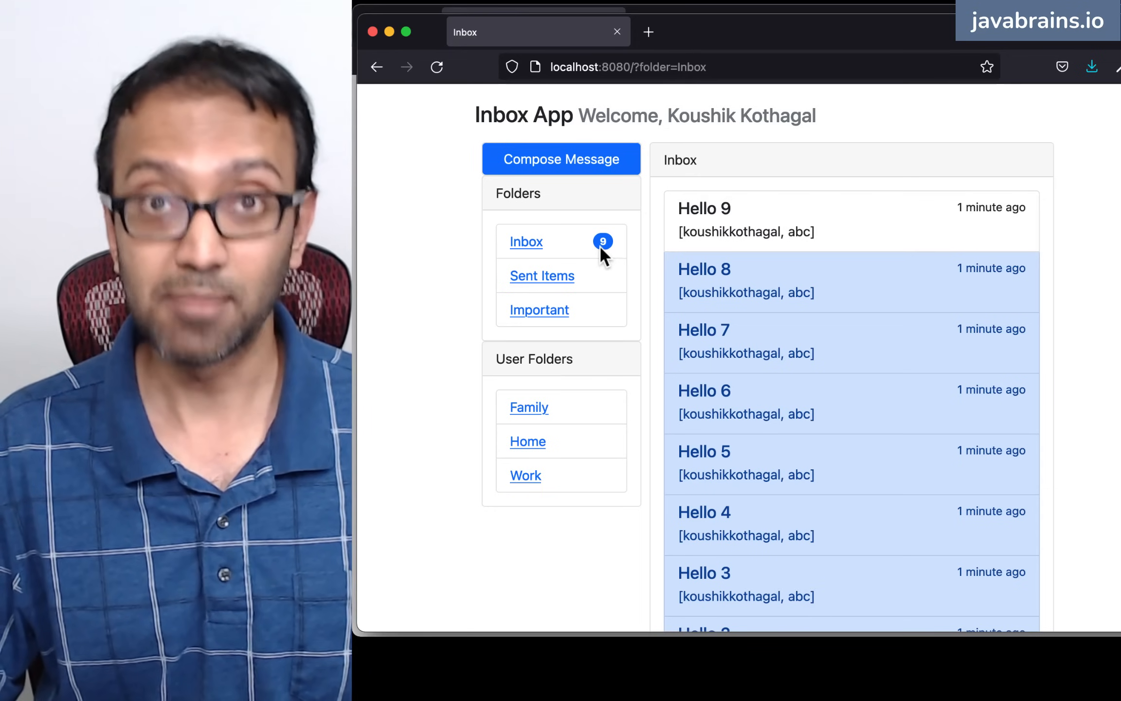
pyautogui.moveTo(526, 252)
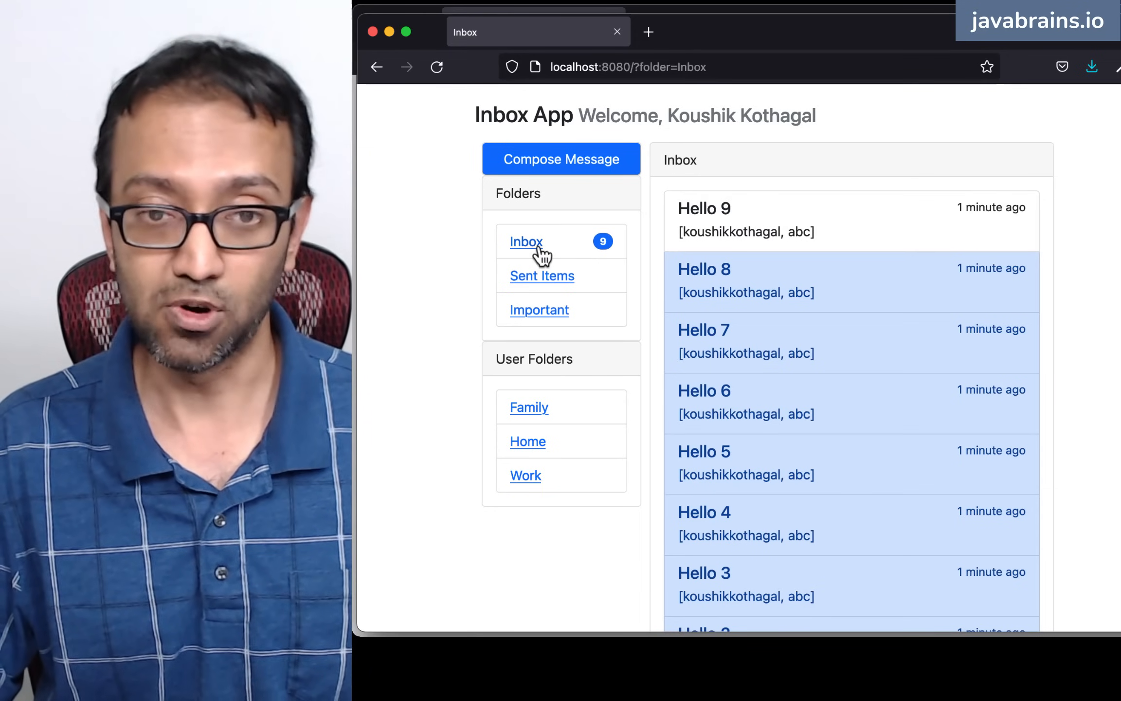
pyautogui.moveTo(541, 283)
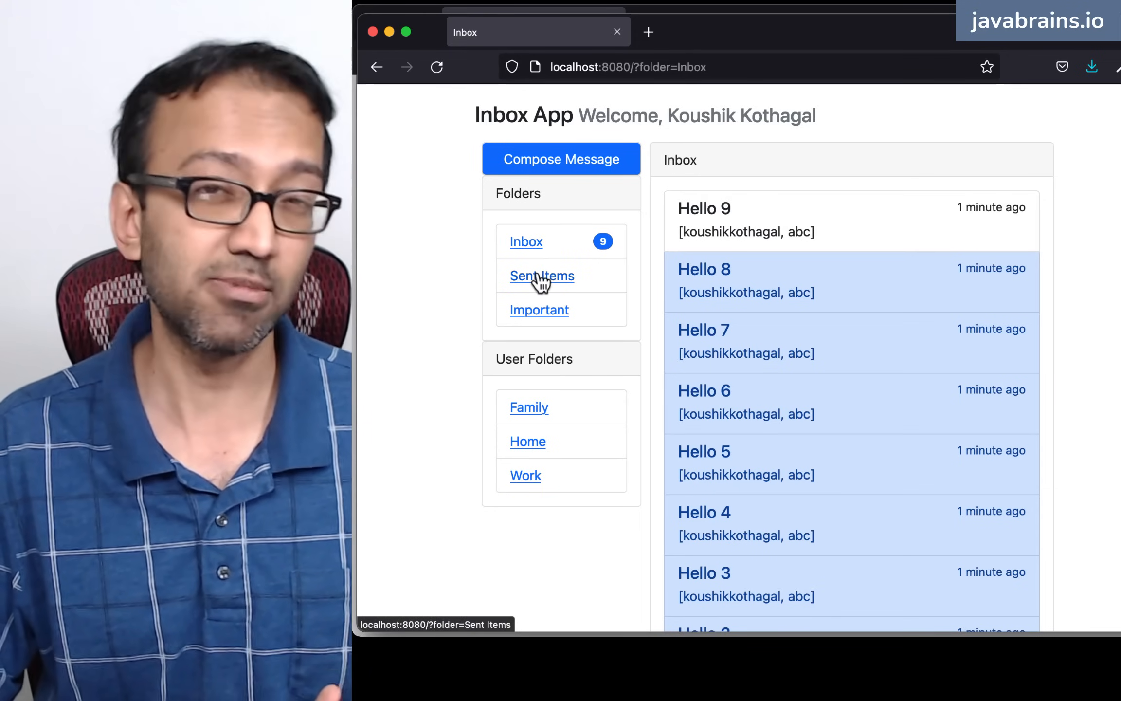
pyautogui.moveTo(604, 280)
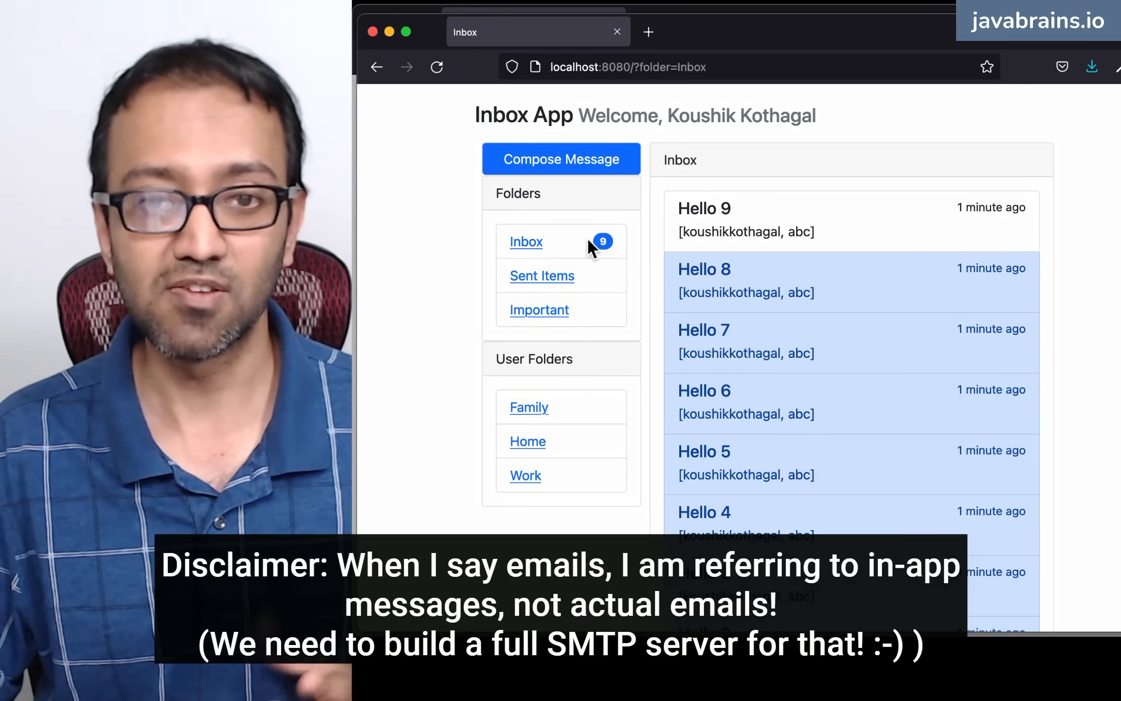
pyautogui.moveTo(590, 265)
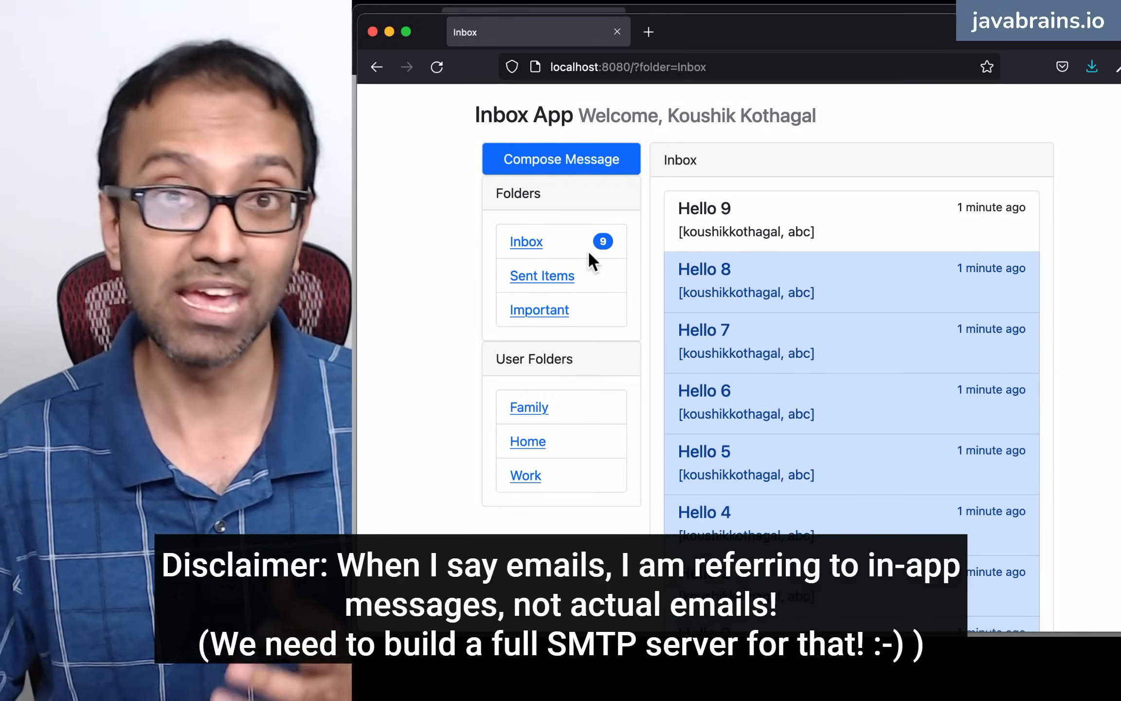
pyautogui.moveTo(787, 299)
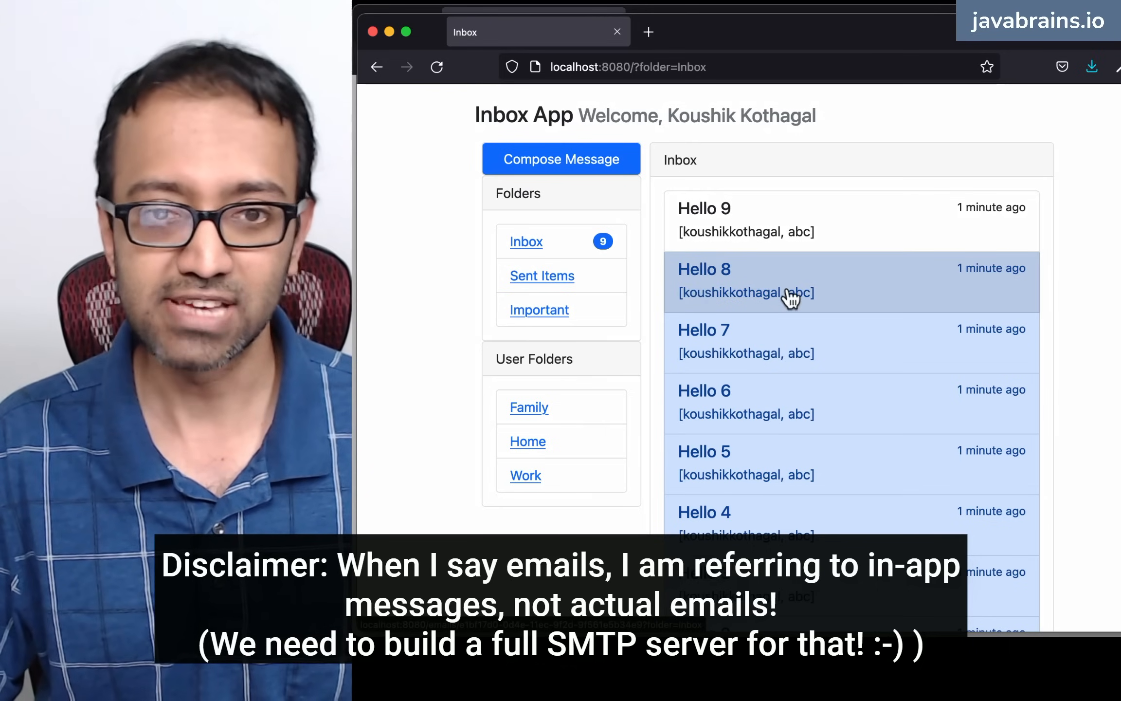
pyautogui.click(746, 281)
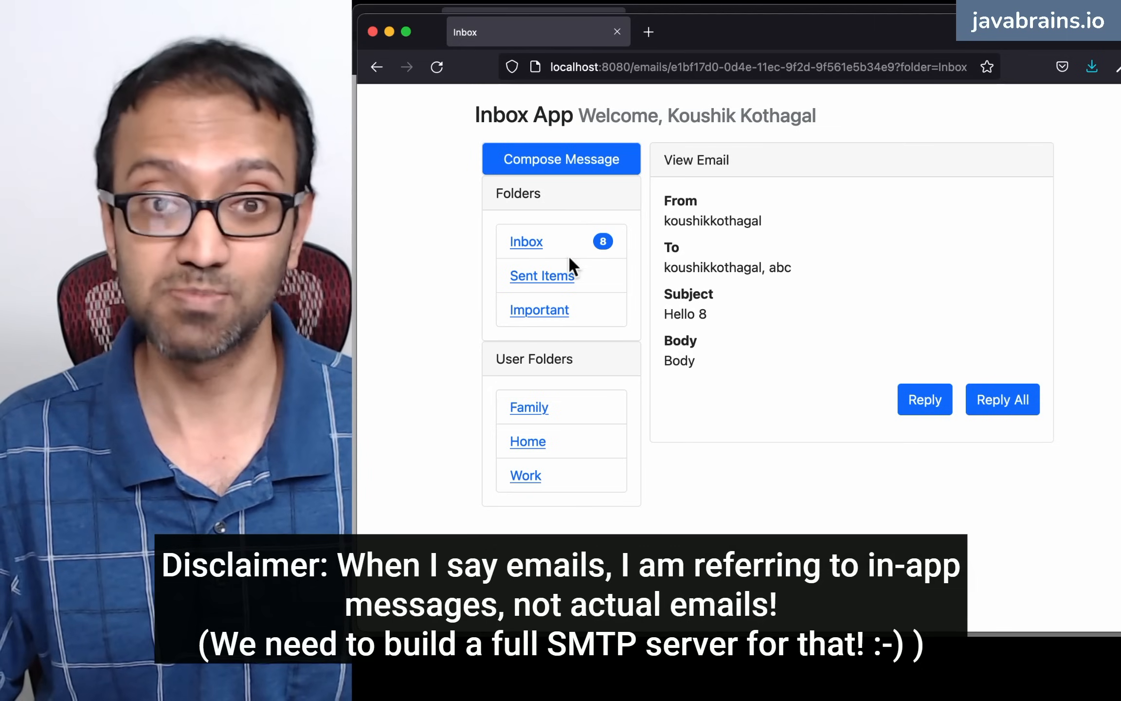
# - Compose a new email to koushikkothagal with subject Hello and body Test
pyautogui.click(560, 159)
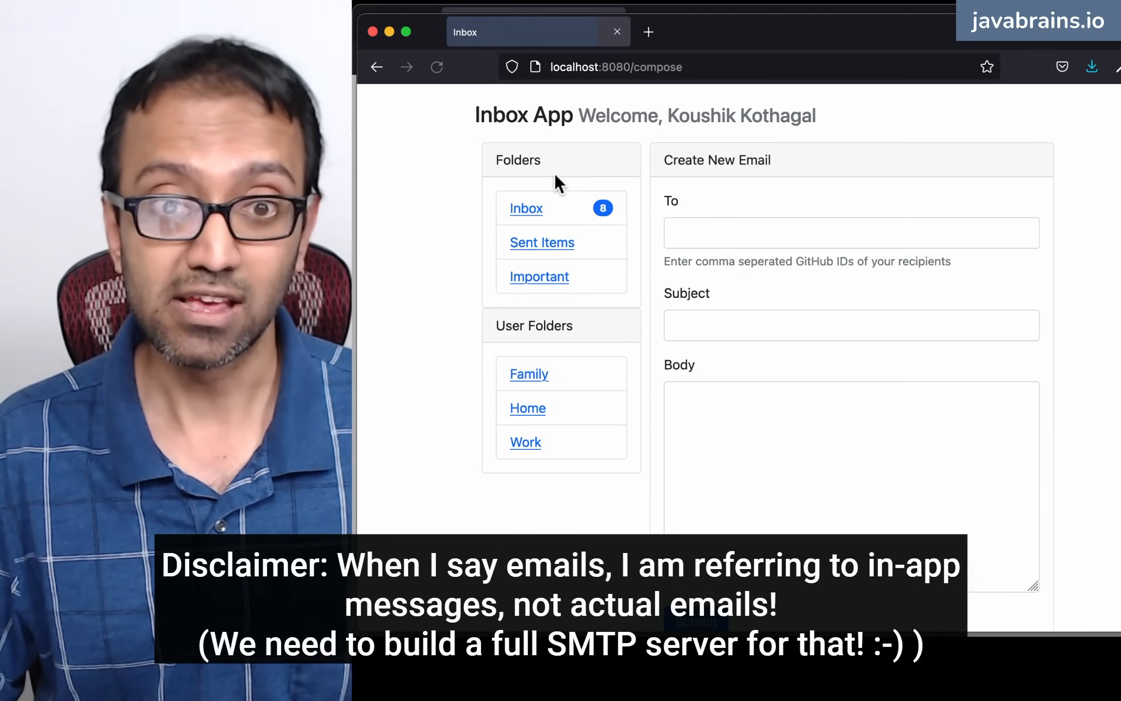
pyautogui.click(850, 233)
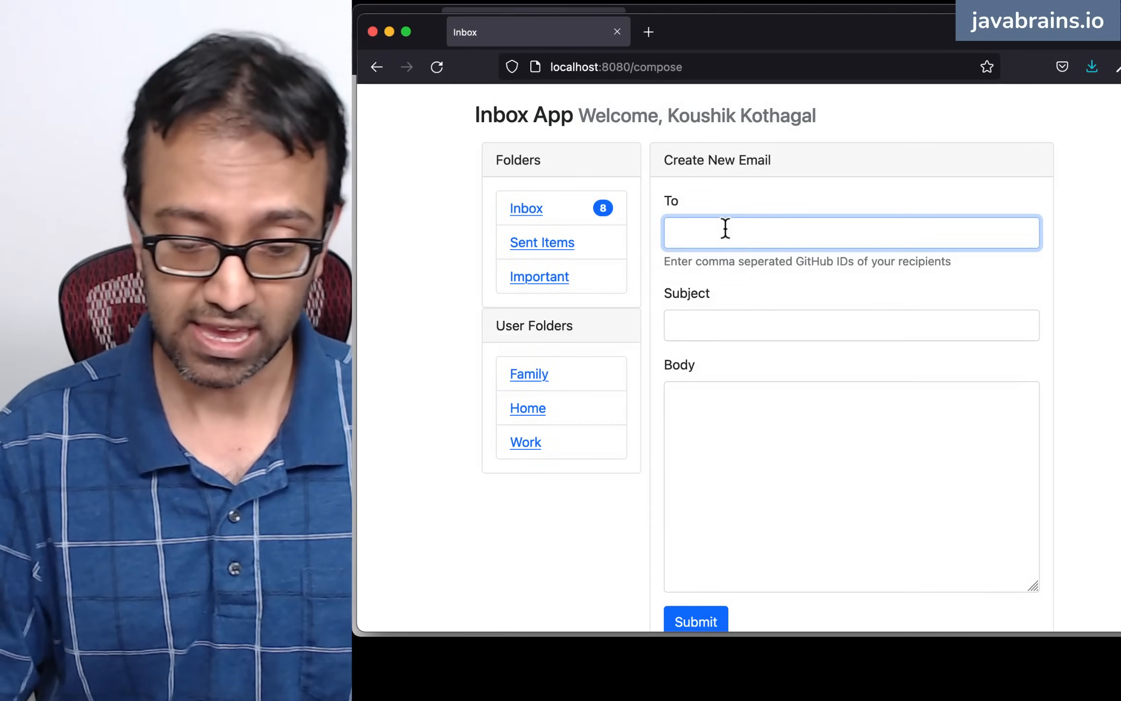
pyautogui.write('koushikkothagal')
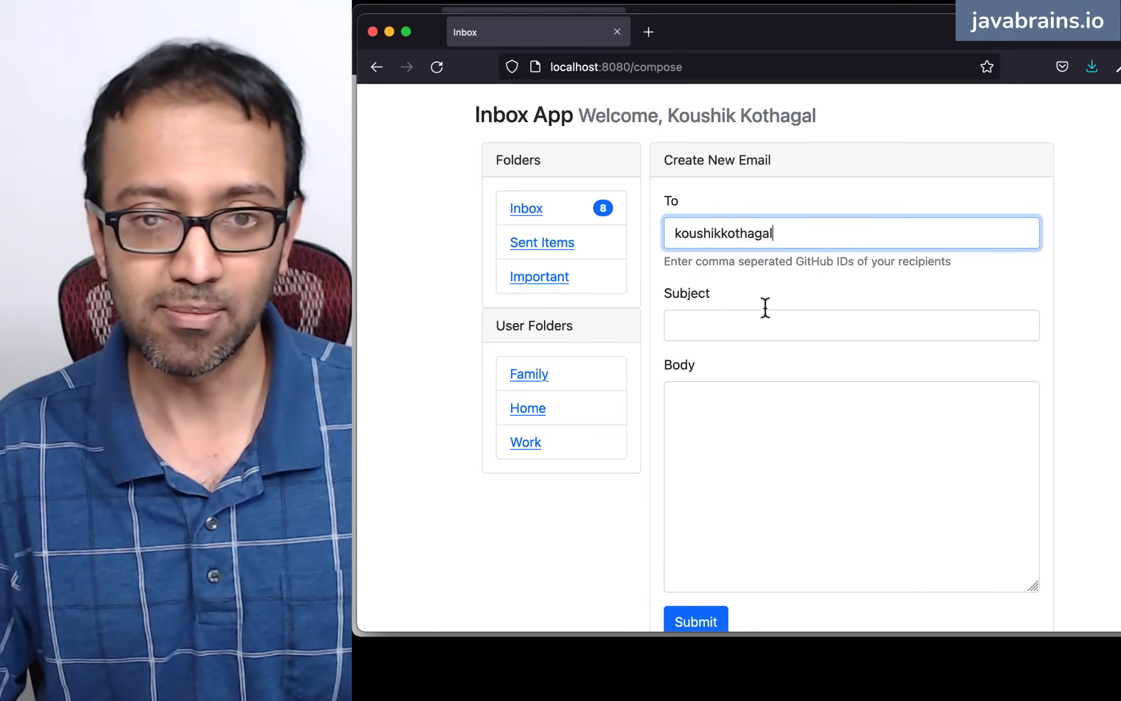
pyautogui.write('Hello')
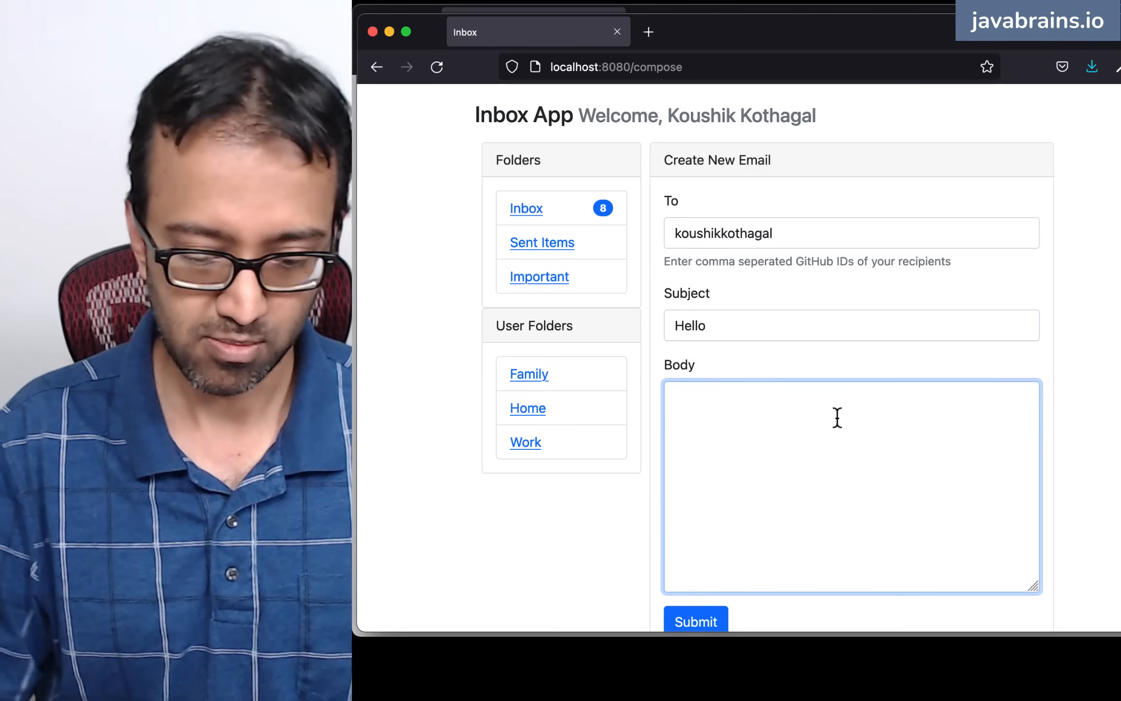
pyautogui.write('Test')
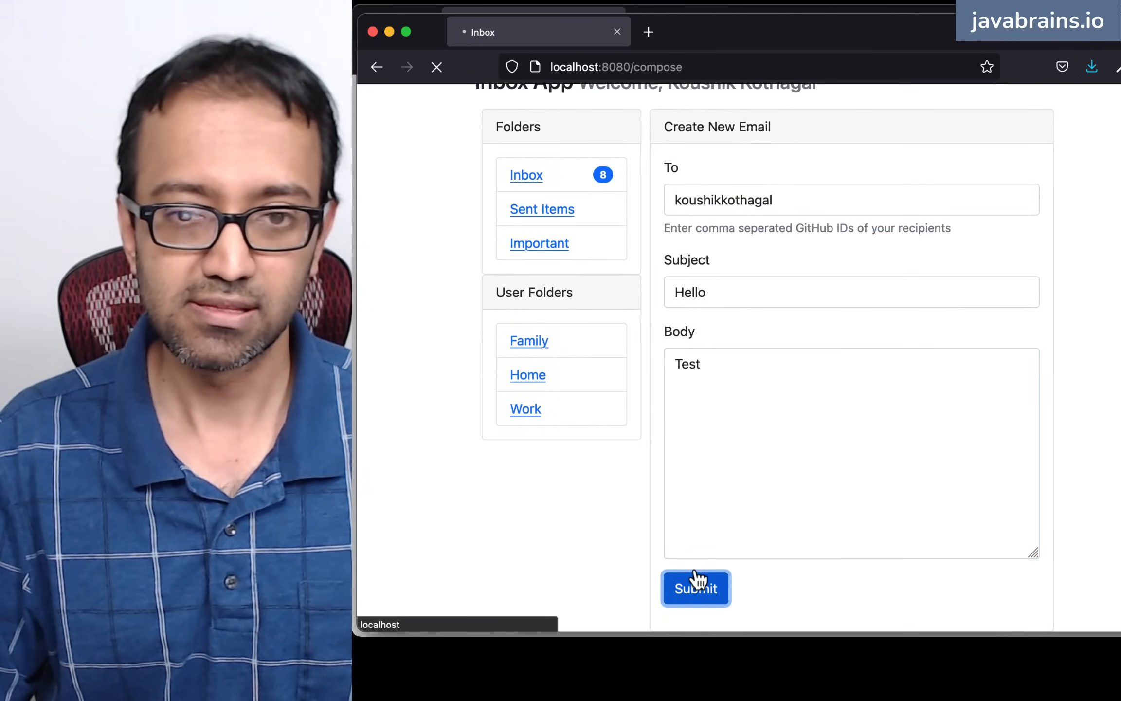
# - Send the Hello email, then draft a reply to koushikkothagal, githubid with subject Re: Hello
pyautogui.click(694, 588)
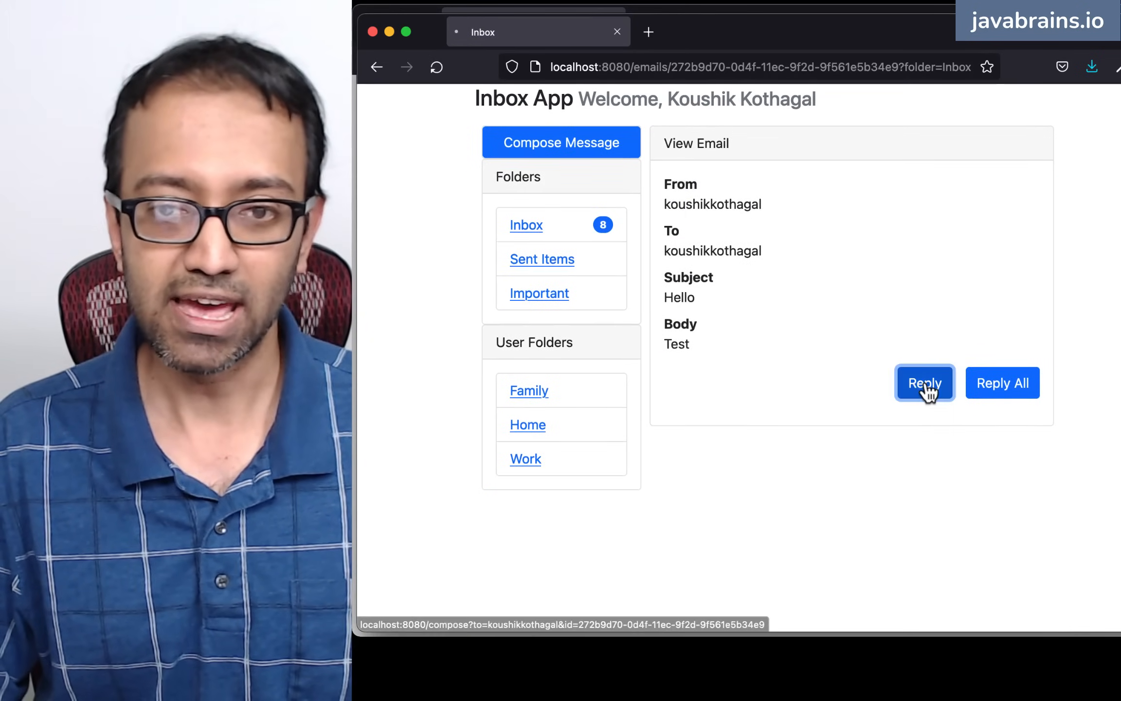
pyautogui.click(923, 382)
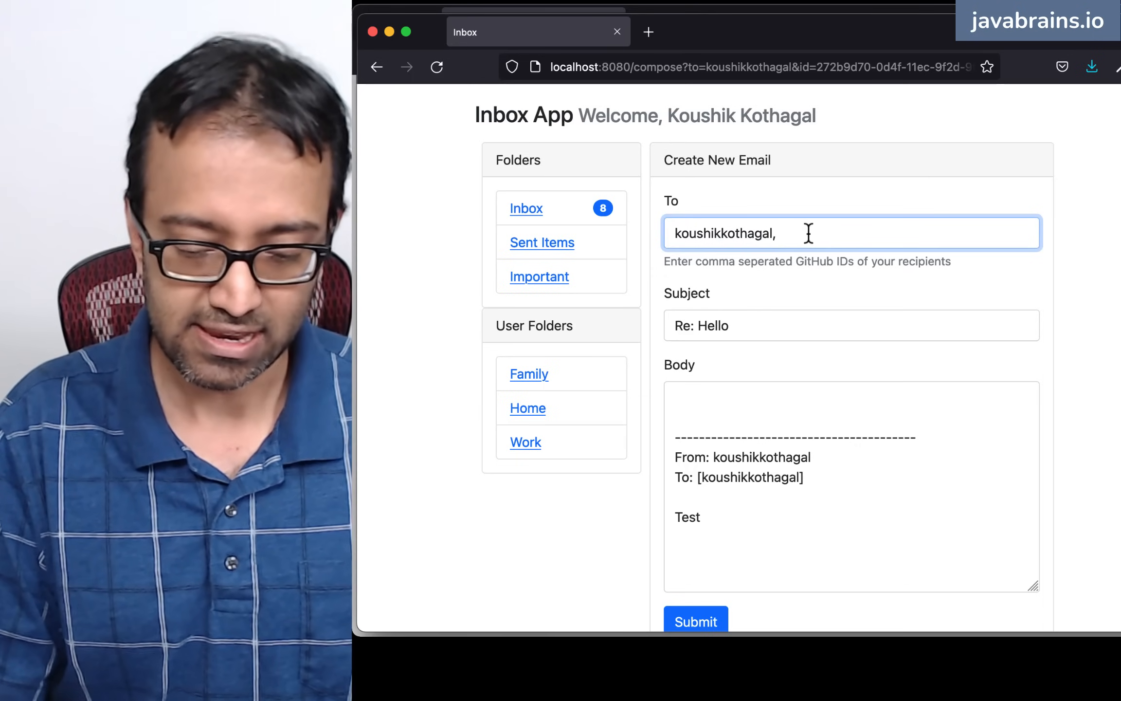
pyautogui.write('e')
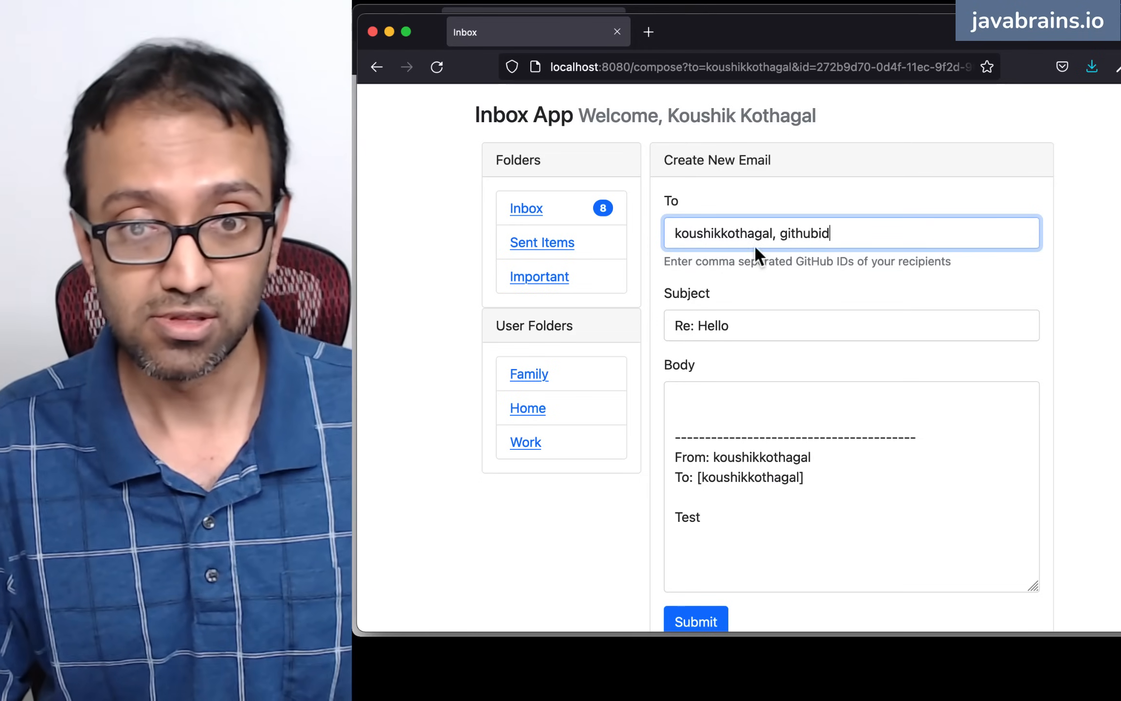
pyautogui.doubleClick(804, 234)
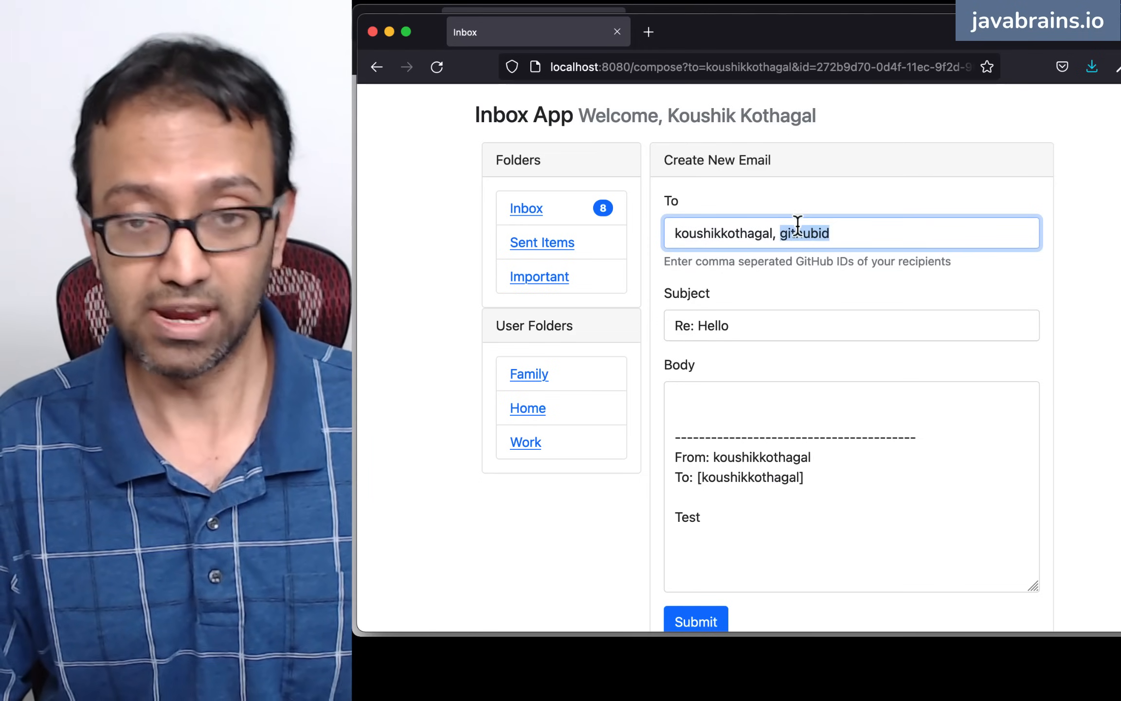
pyautogui.scroll(-3)
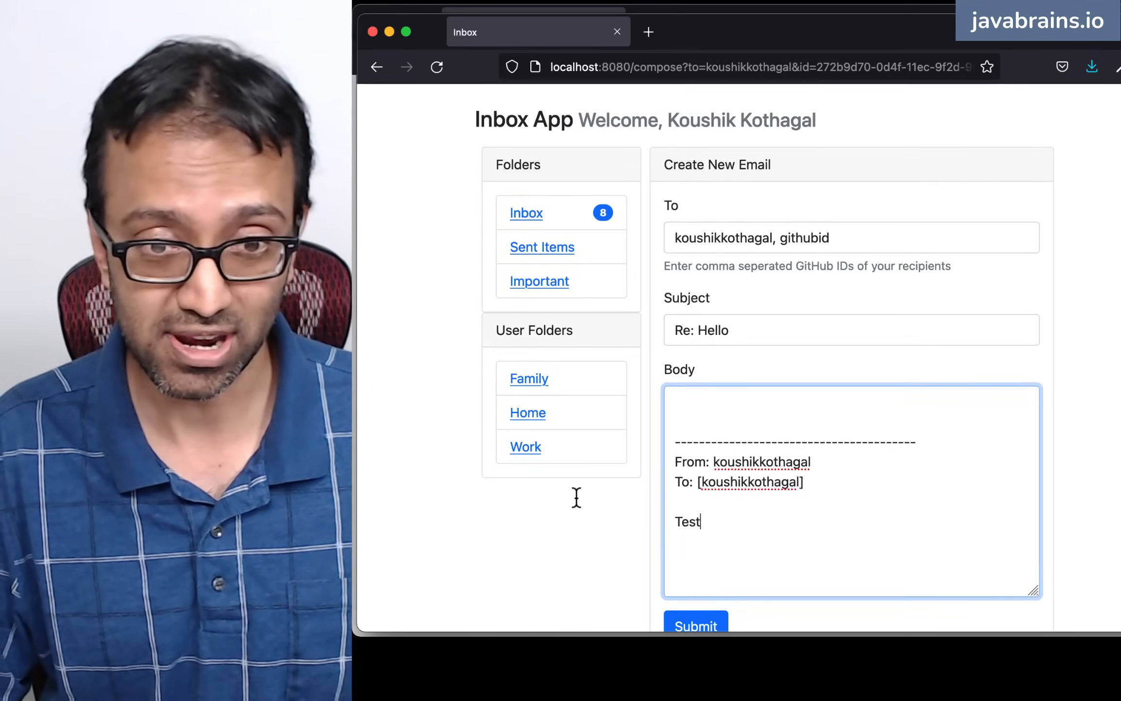
pyautogui.click(525, 212)
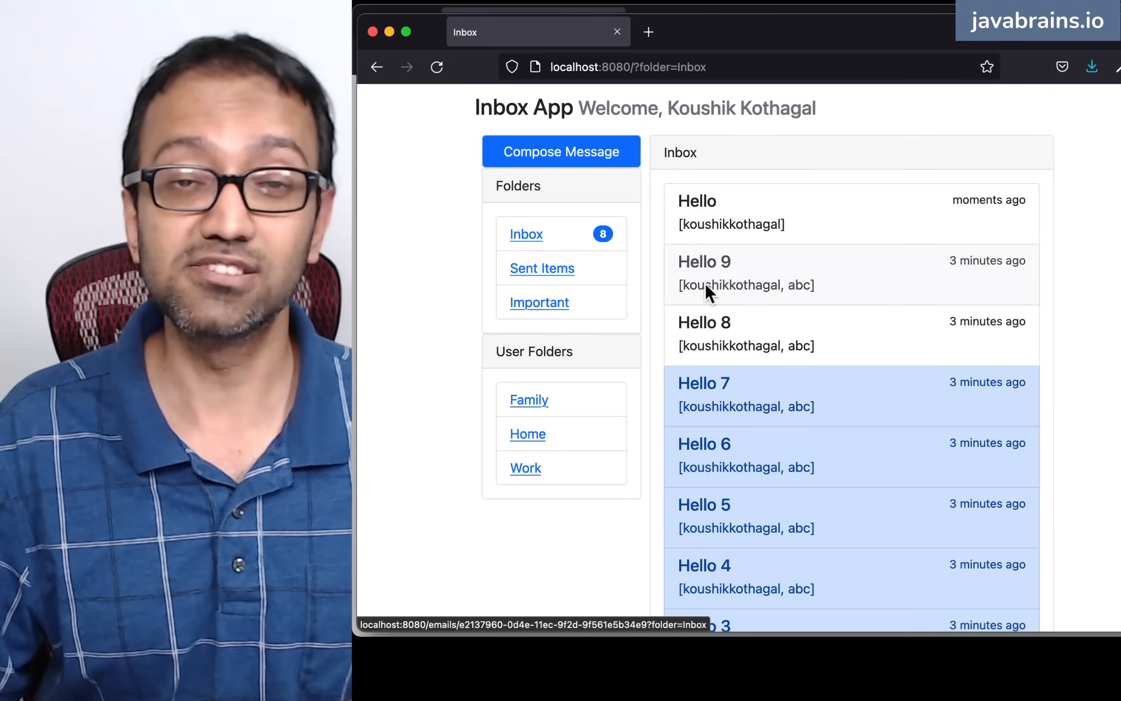
pyautogui.moveTo(706, 293)
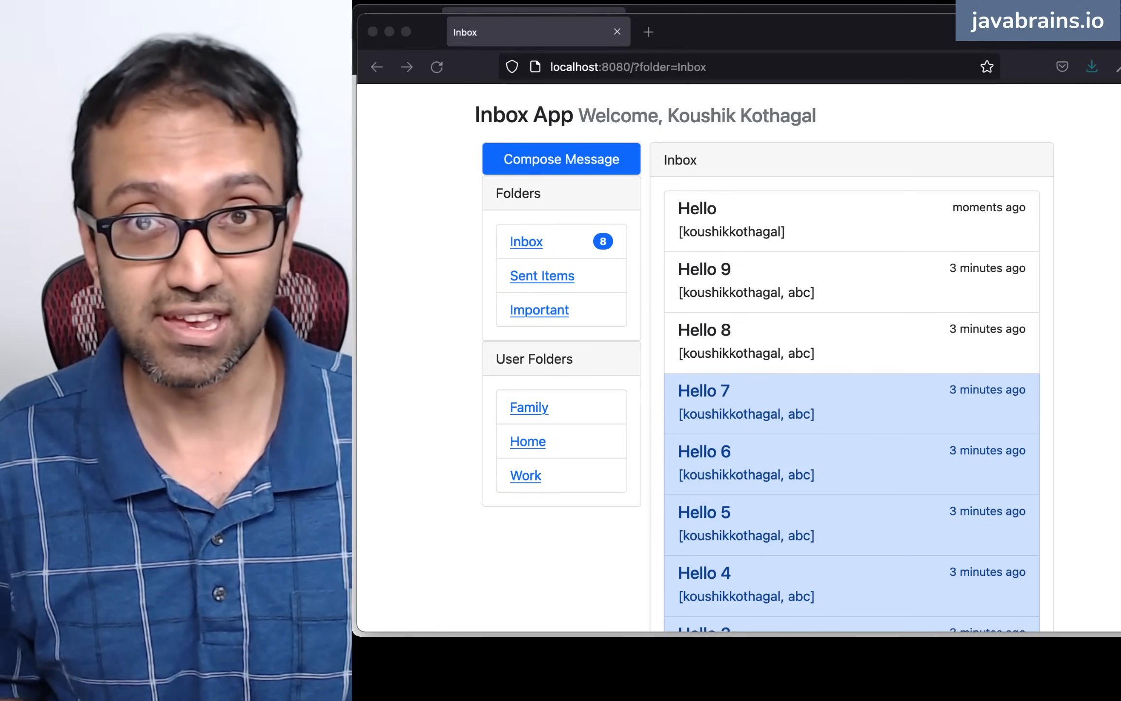
pyautogui.moveTo(455, 296)
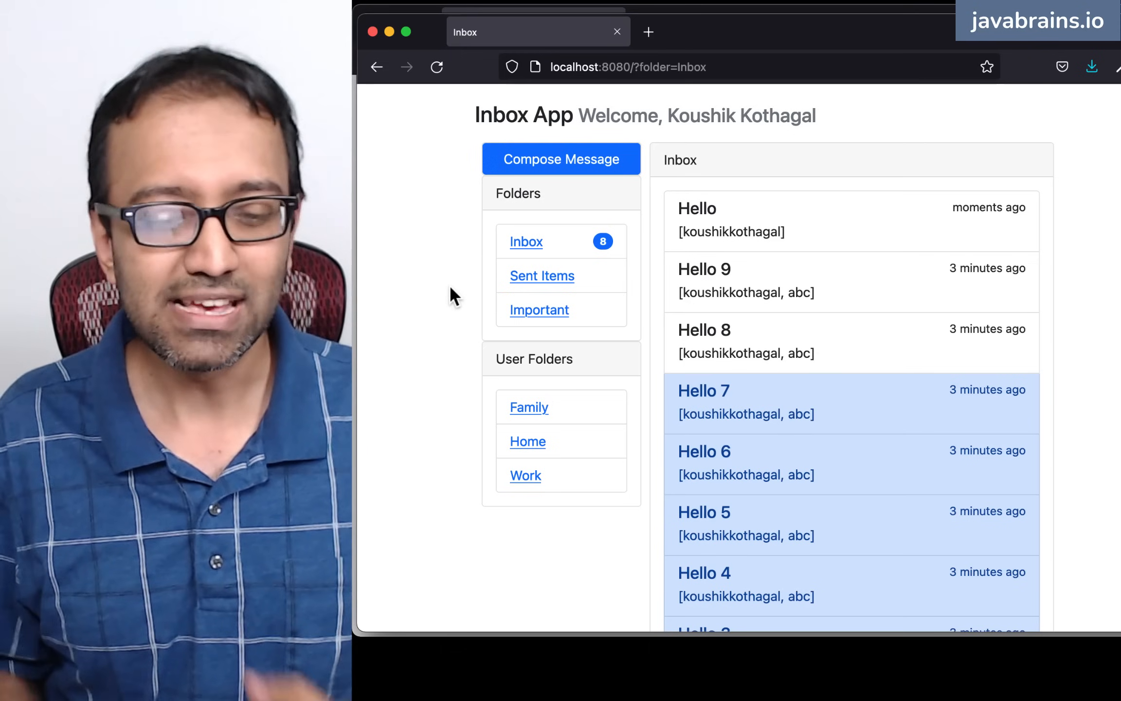